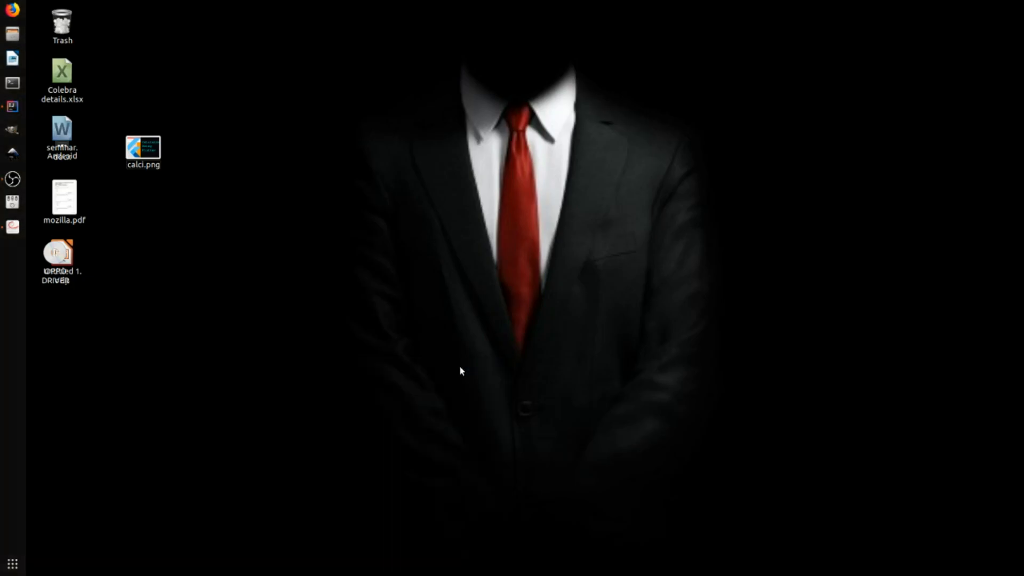
pyautogui.moveTo(185, 168)
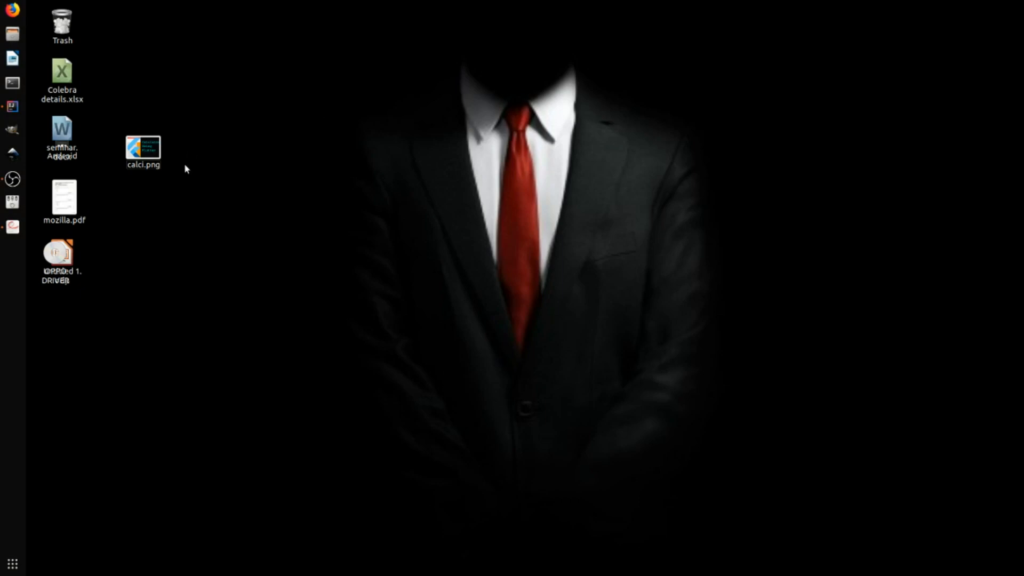
pyautogui.moveTo(12, 105)
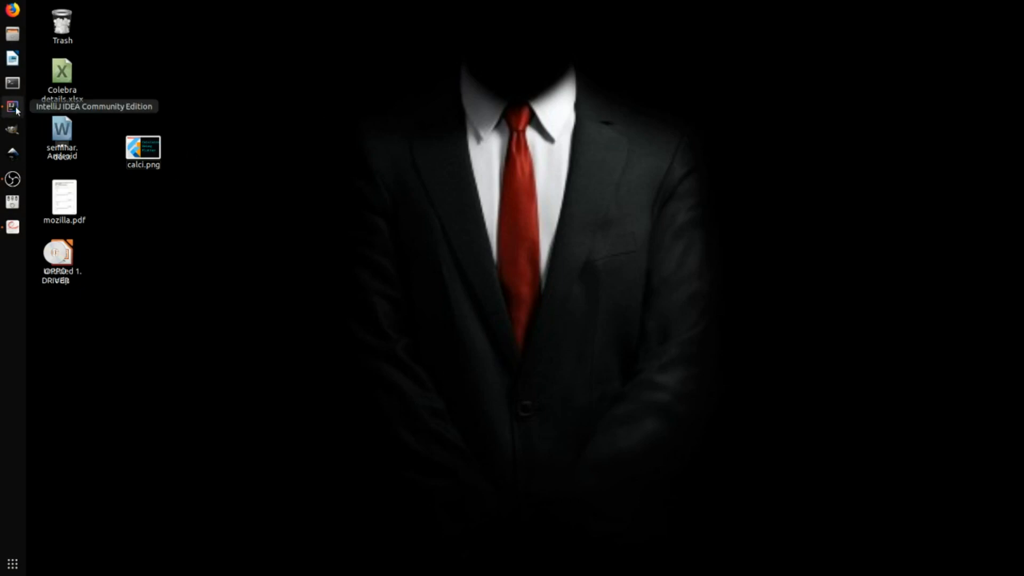
# Bring up the Flutter project in IntelliJ IDEA and review login.dart's password field and Home/Register buttons.
pyautogui.click(12, 105)
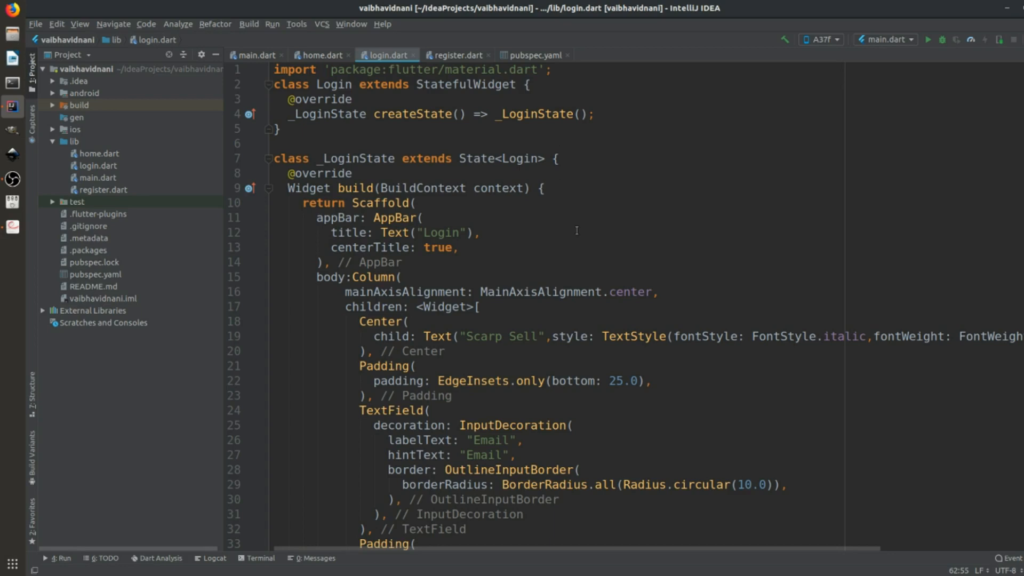
pyautogui.scroll(-3)
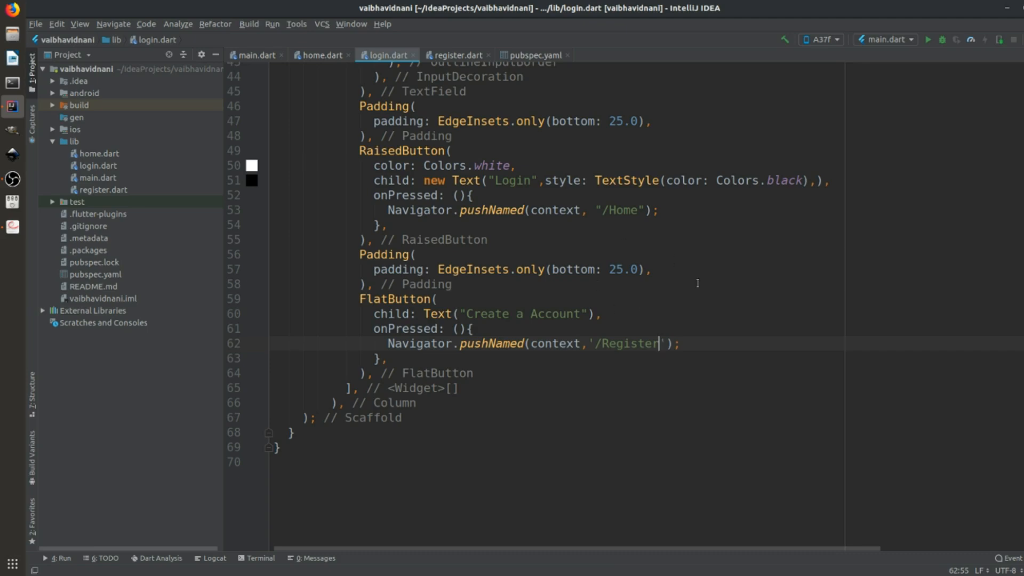
pyautogui.scroll(3)
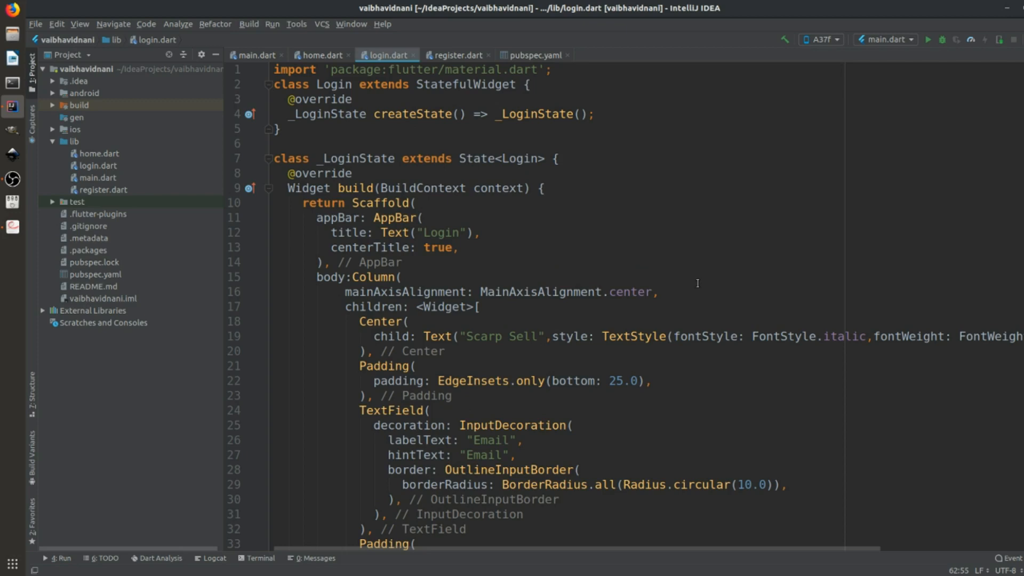
pyautogui.scroll(-3)
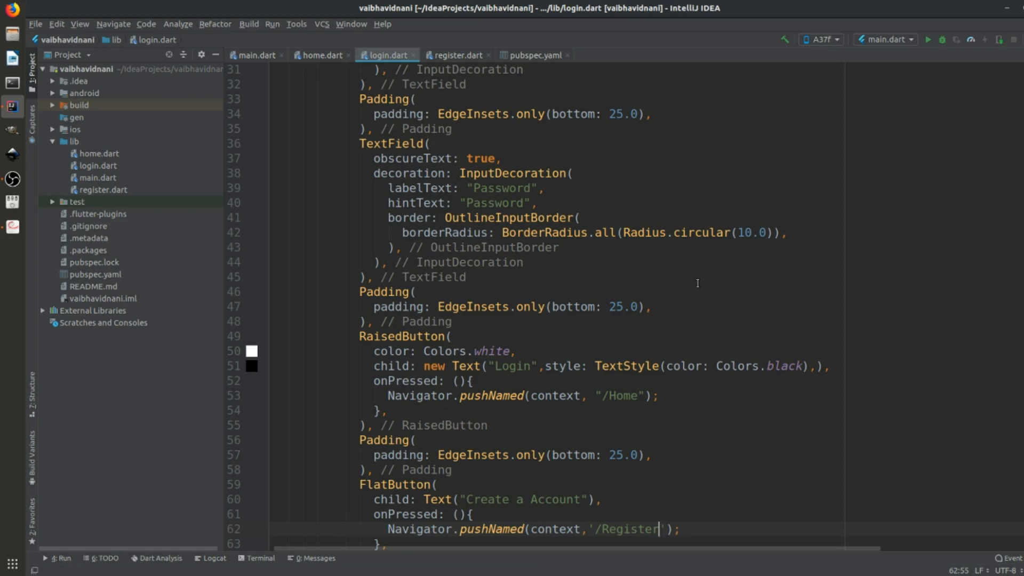
pyautogui.scroll(-3)
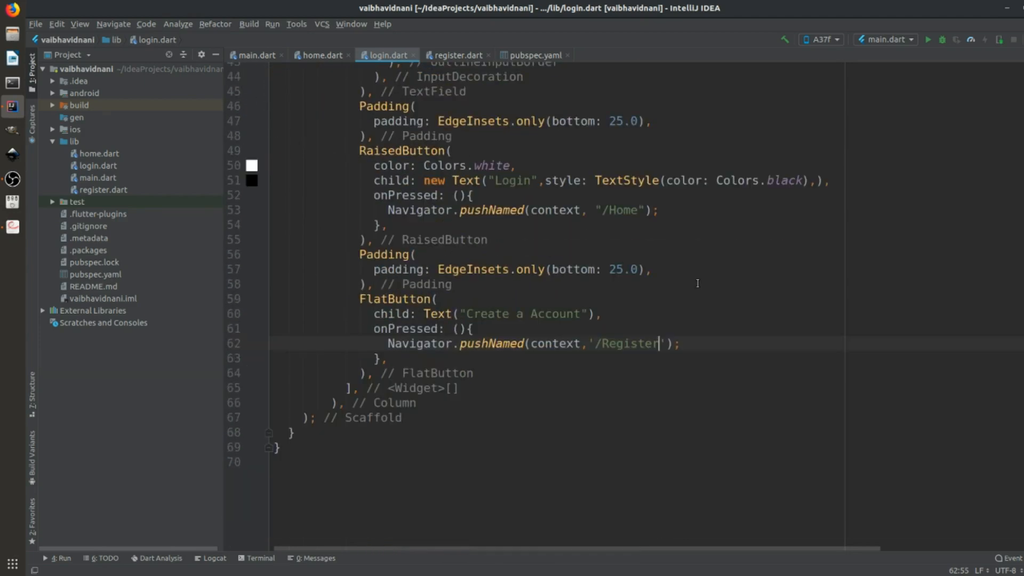
pyautogui.scroll(3)
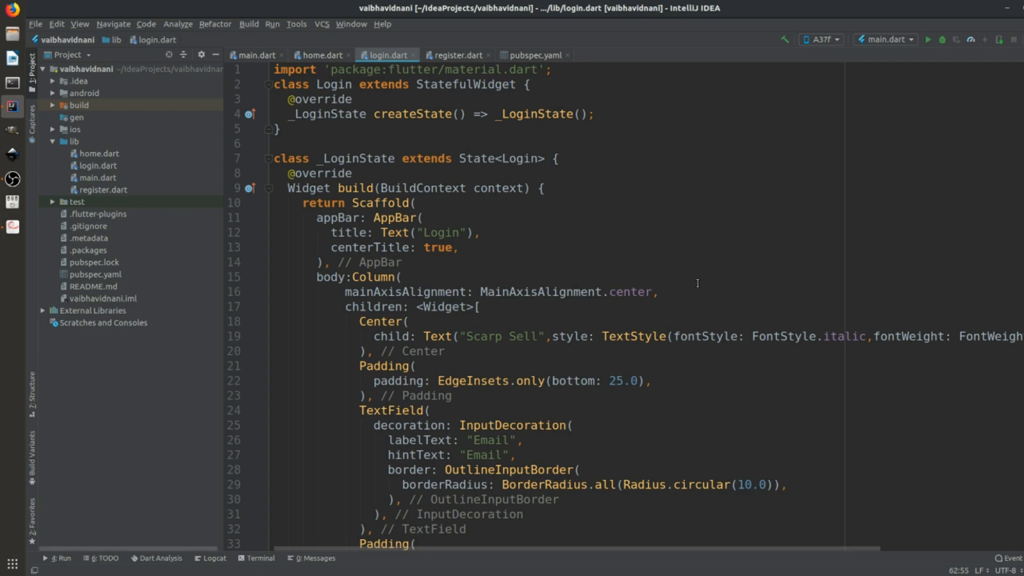
pyautogui.moveTo(633, 392)
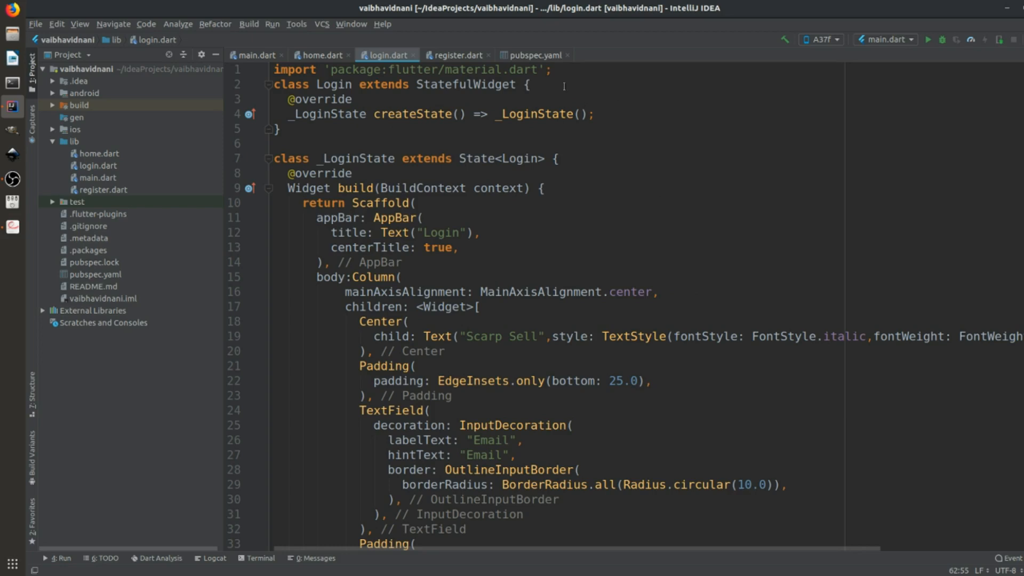
# Show pubspec.yaml's dependencies listing image_picker ^0.4.10 alongside flutter.
pyautogui.click(534, 54)
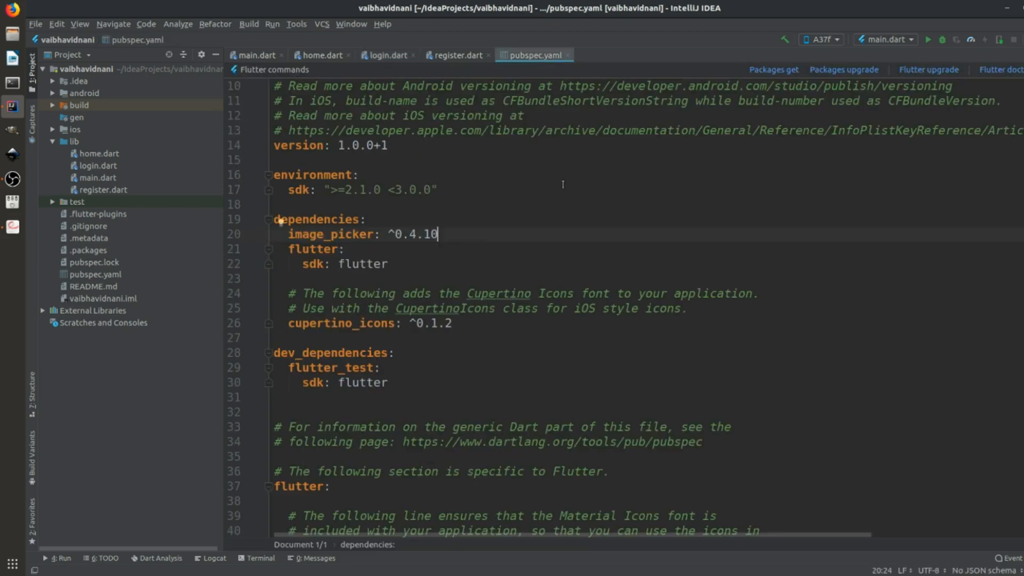
pyautogui.scroll(-3)
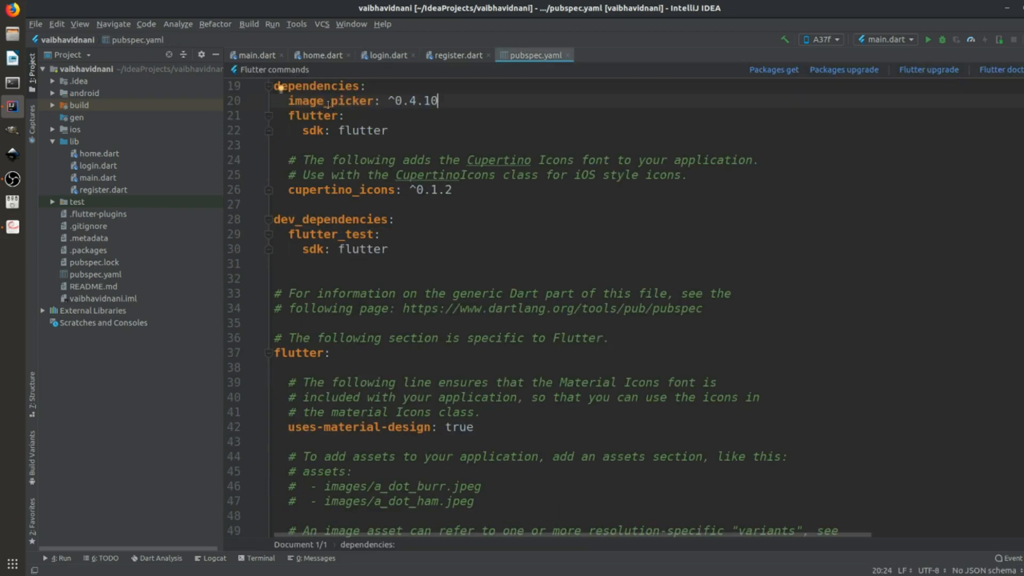
pyautogui.moveTo(357, 103)
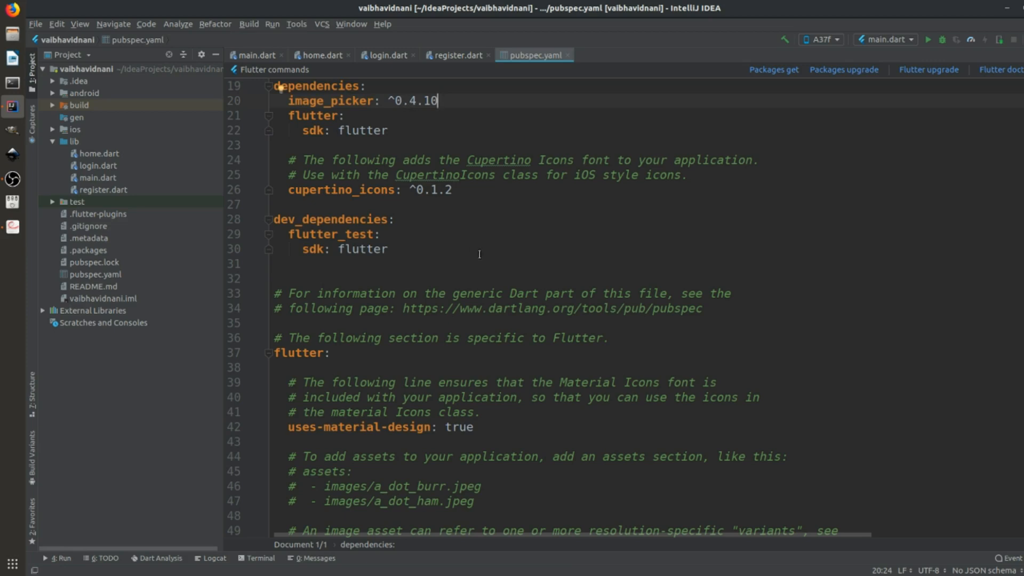
pyautogui.moveTo(489, 254)
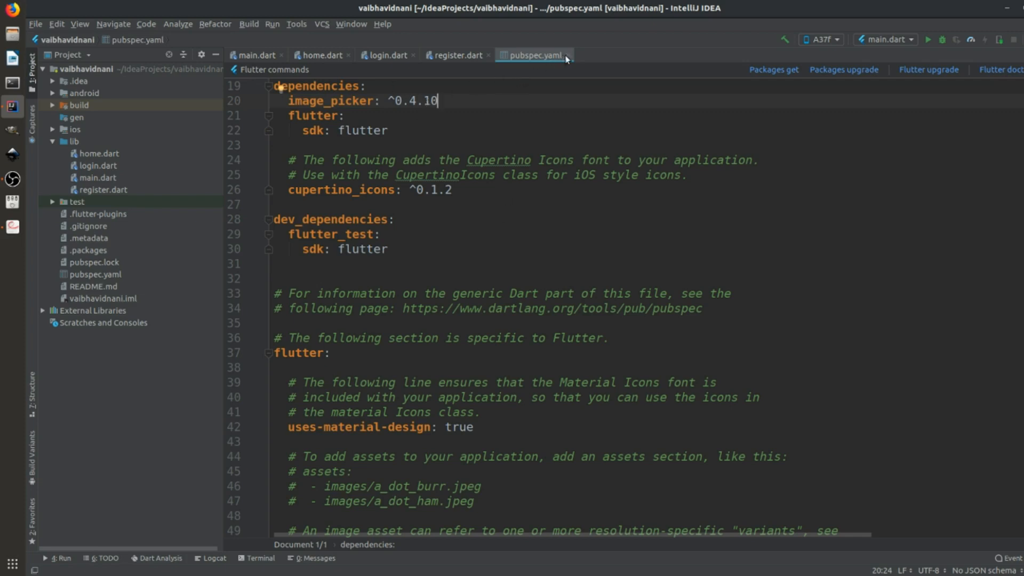
# Close pubspec.yaml and flip through main.dart, home.dart and login.dart, ending on login.dart.
pyautogui.click(487, 54)
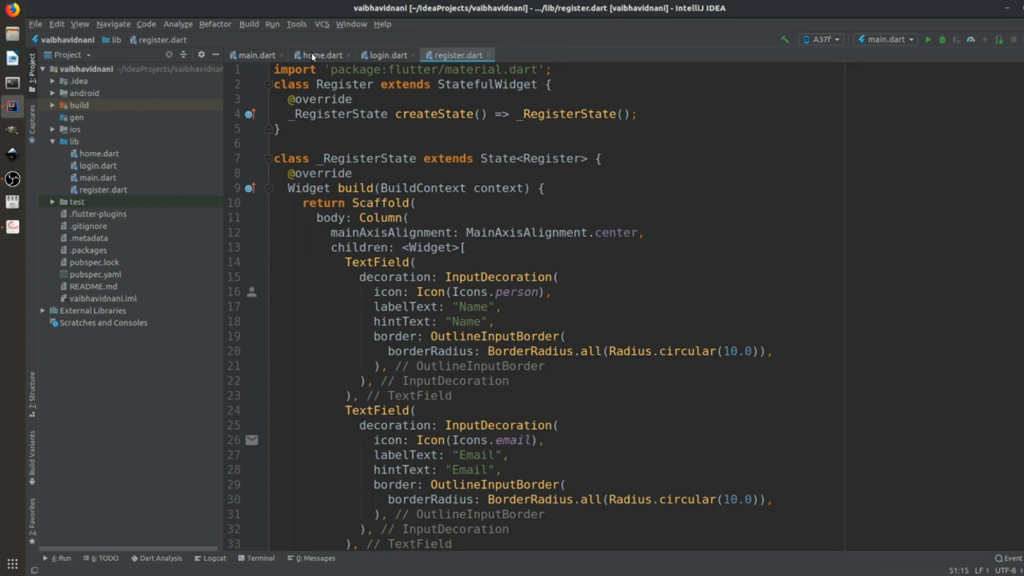
pyautogui.click(255, 54)
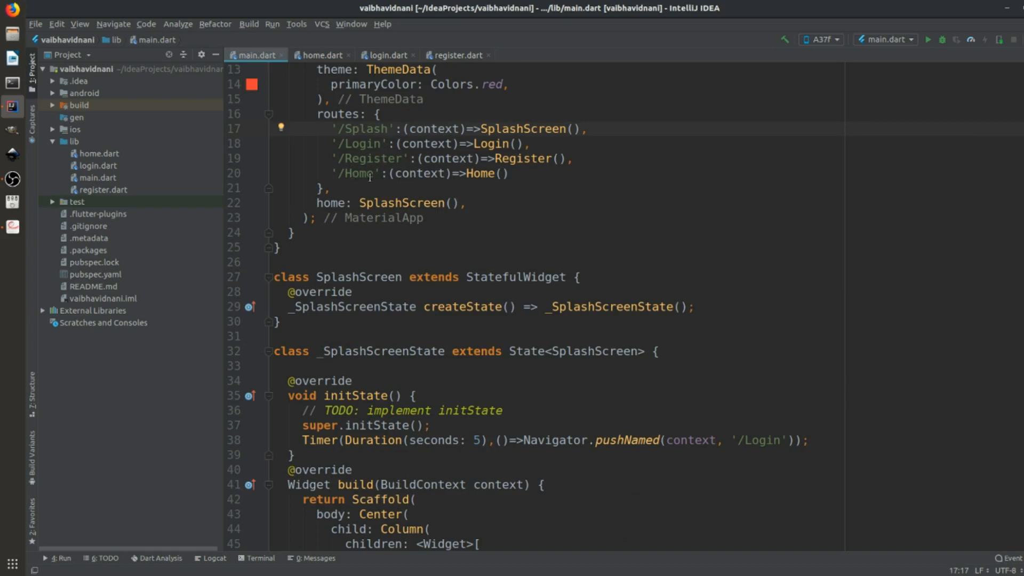
pyautogui.click(320, 55)
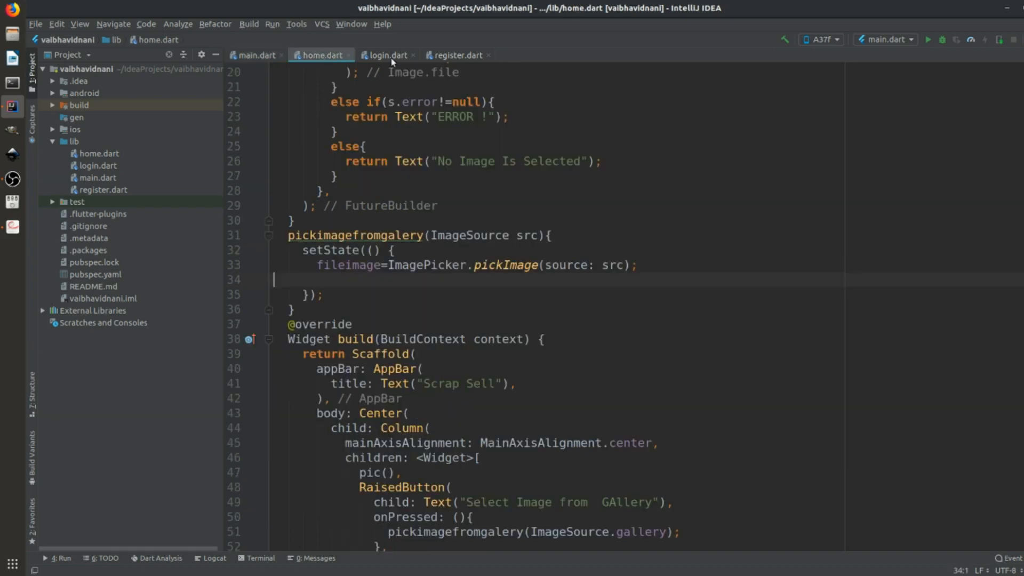
pyautogui.click(384, 54)
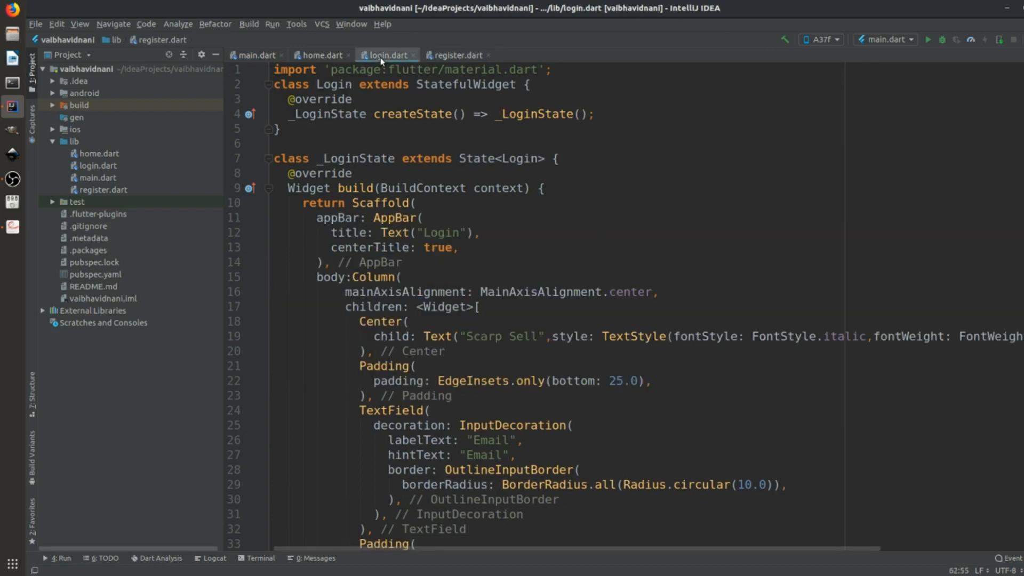
# Review home.dart's column children pic() call and the onPressed pickimagefromgalery handler.
pyautogui.click(320, 54)
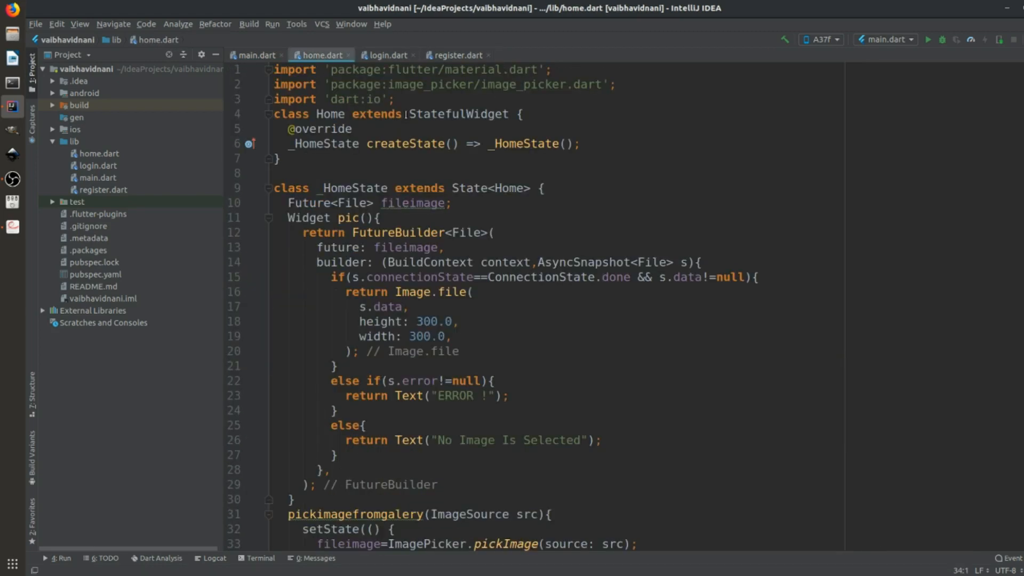
pyautogui.scroll(-3)
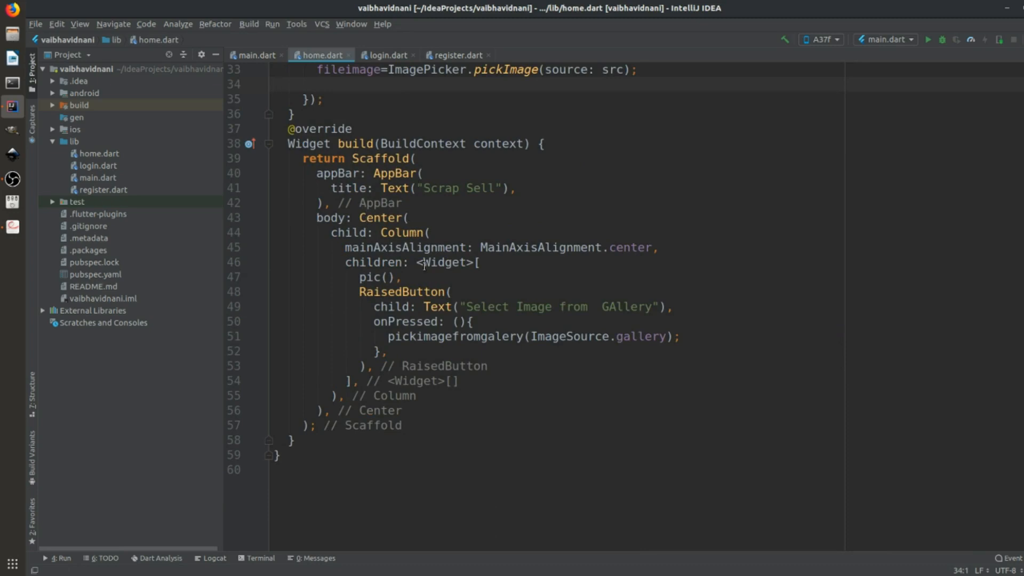
pyautogui.doubleClick(377, 276)
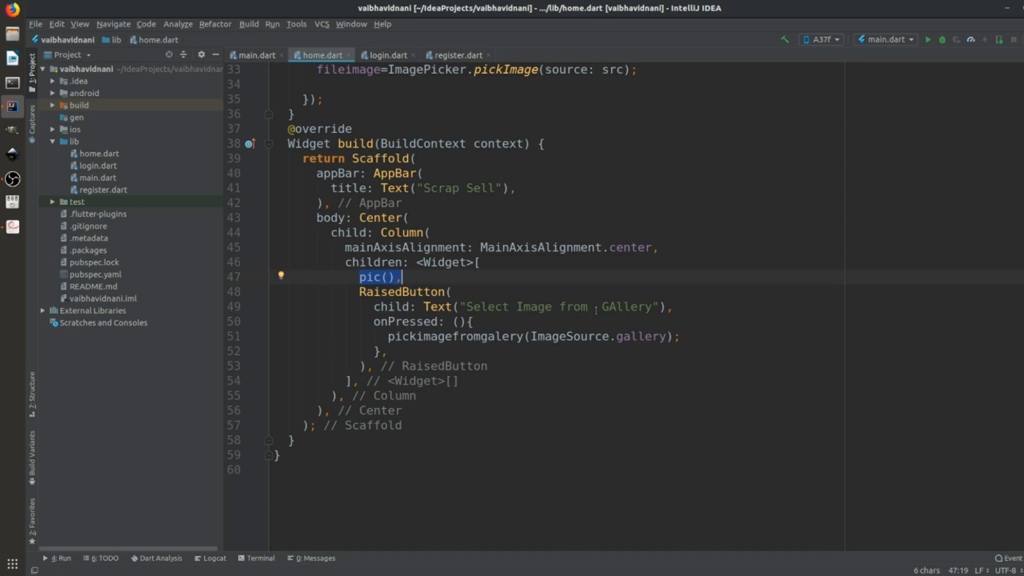
pyautogui.scroll(3)
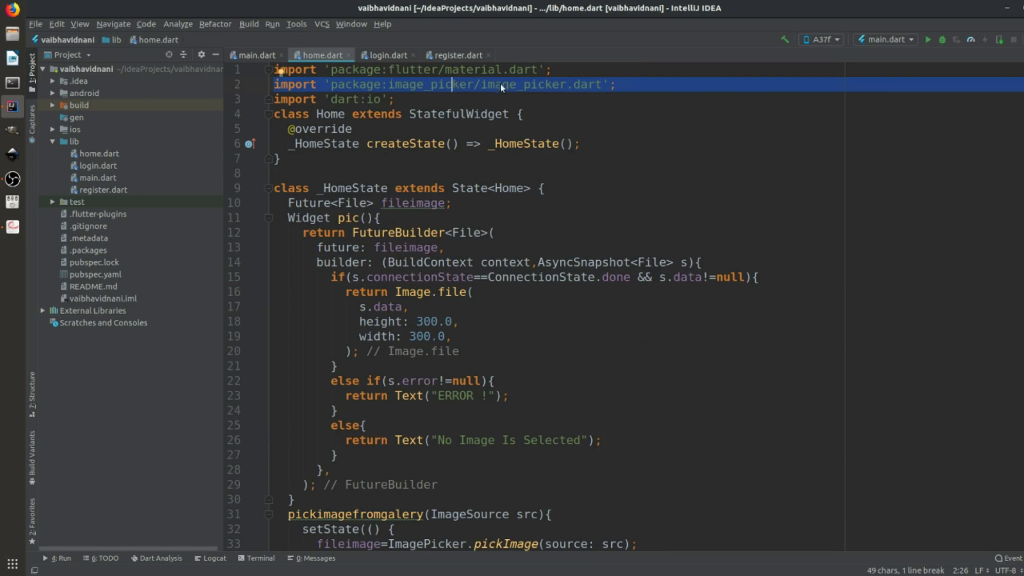
pyautogui.scroll(-3)
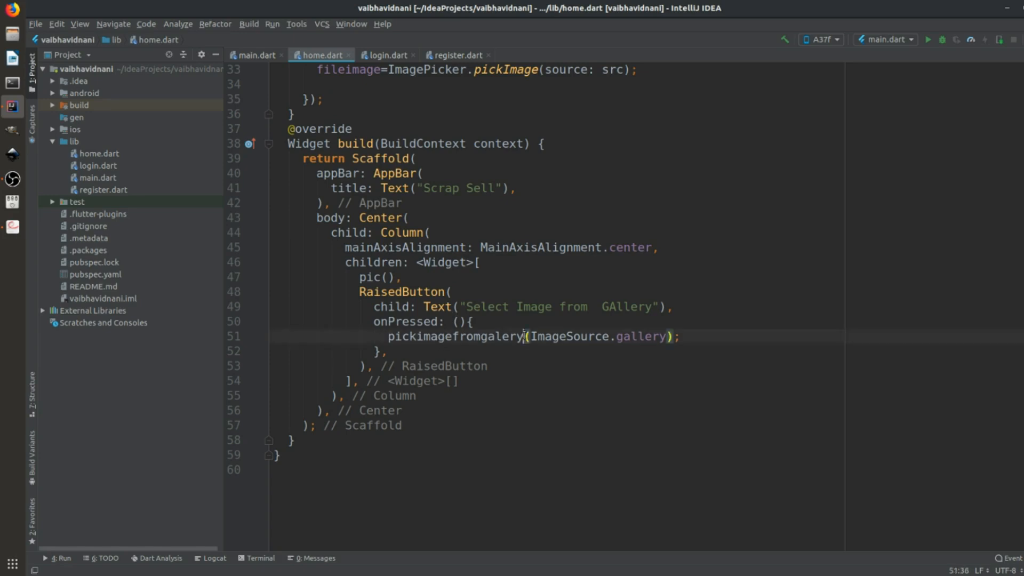
pyautogui.doubleClick(455, 336)
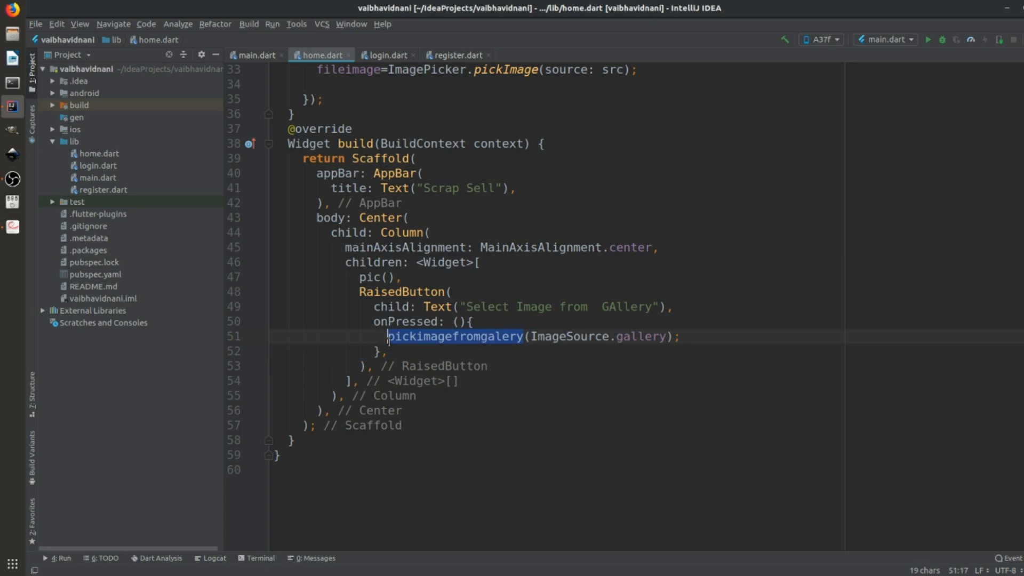
pyautogui.scroll(3)
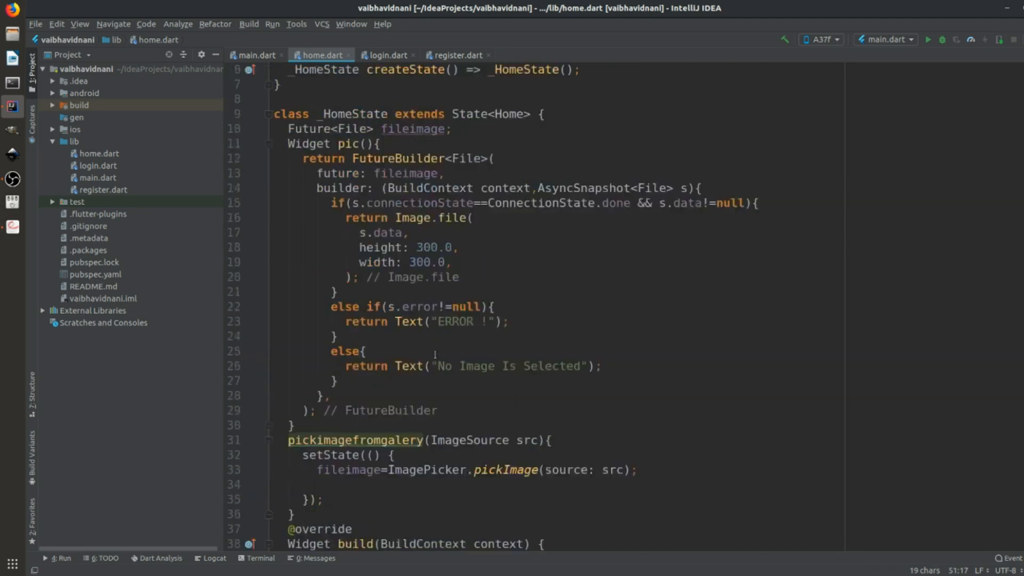
pyautogui.scroll(3)
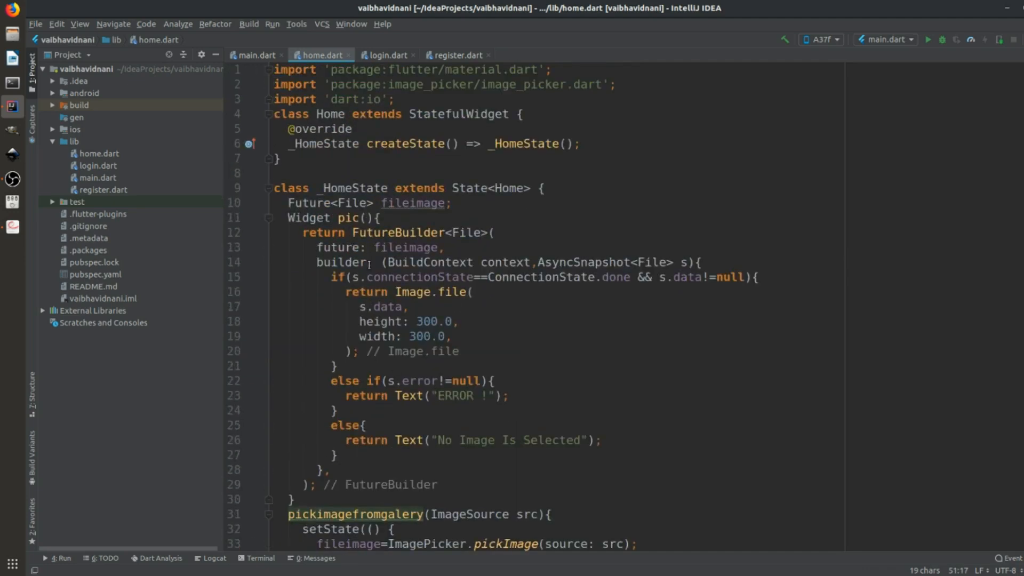
pyautogui.scroll(-3)
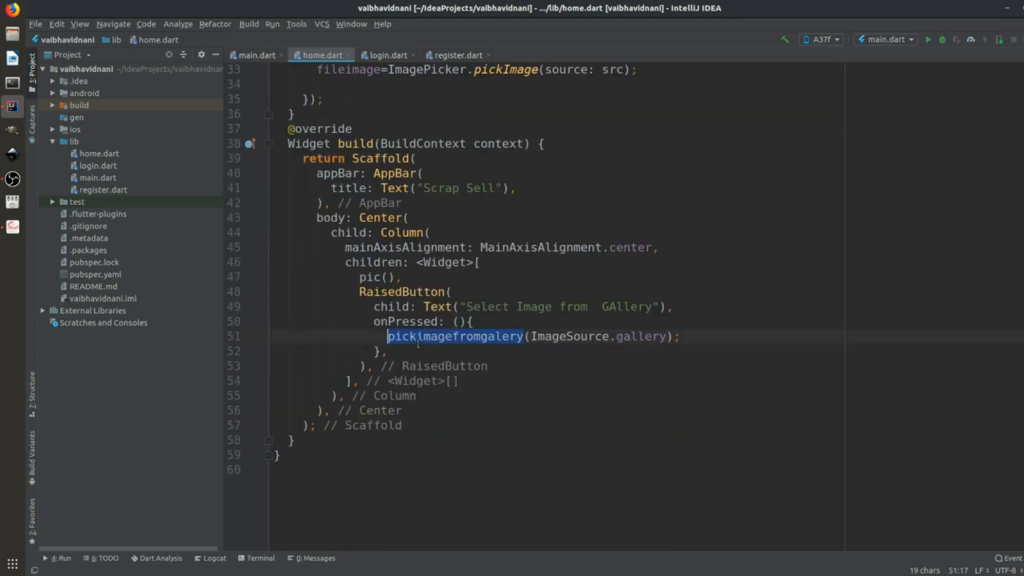
pyautogui.scroll(3)
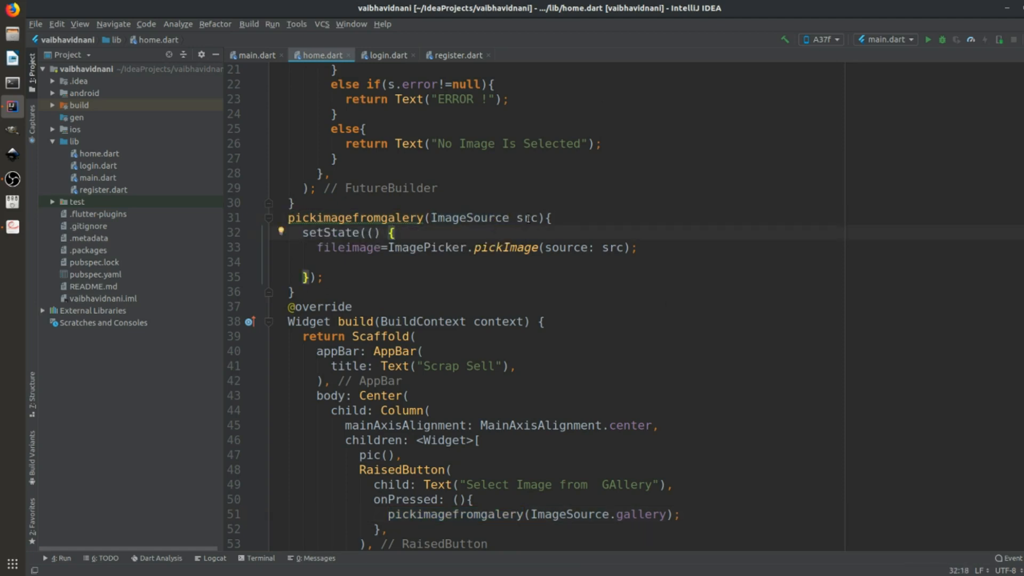
# Walk through the fileimage assignment, ImagePicker pickImage call and setState block, removing its blank line.
pyautogui.doubleClick(526, 218)
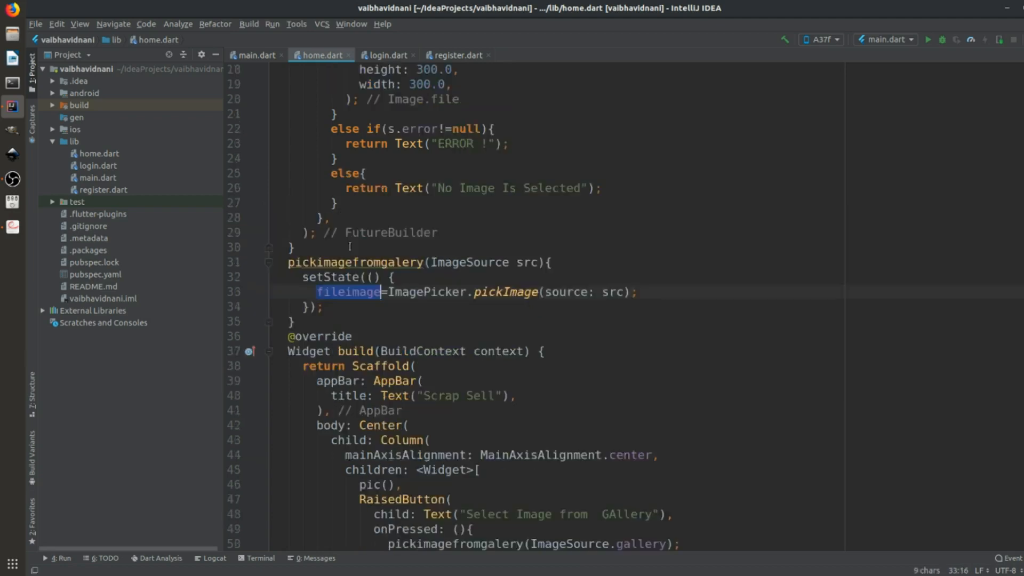
pyautogui.scroll(3)
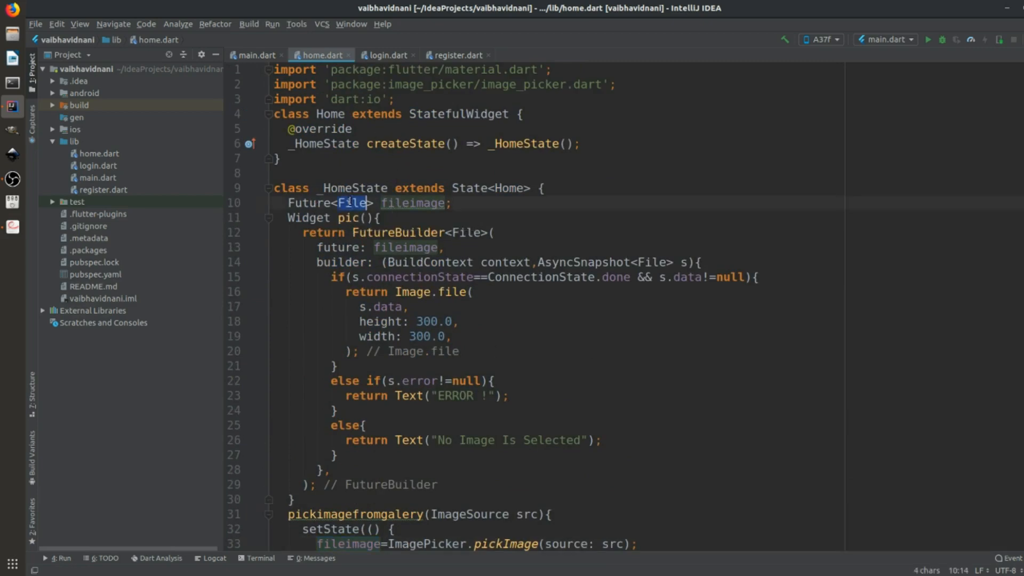
pyautogui.scroll(-3)
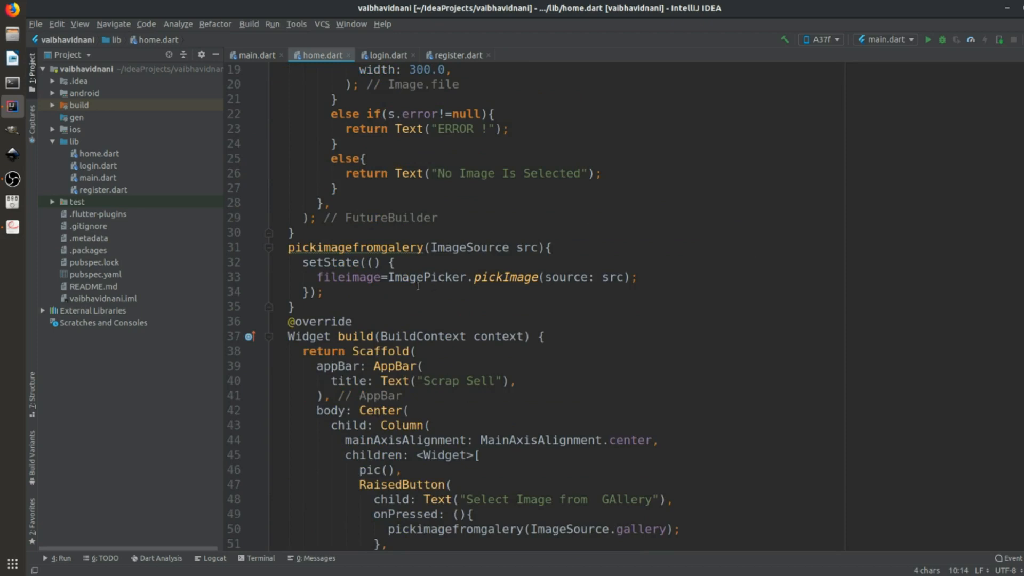
pyautogui.doubleClick(427, 277)
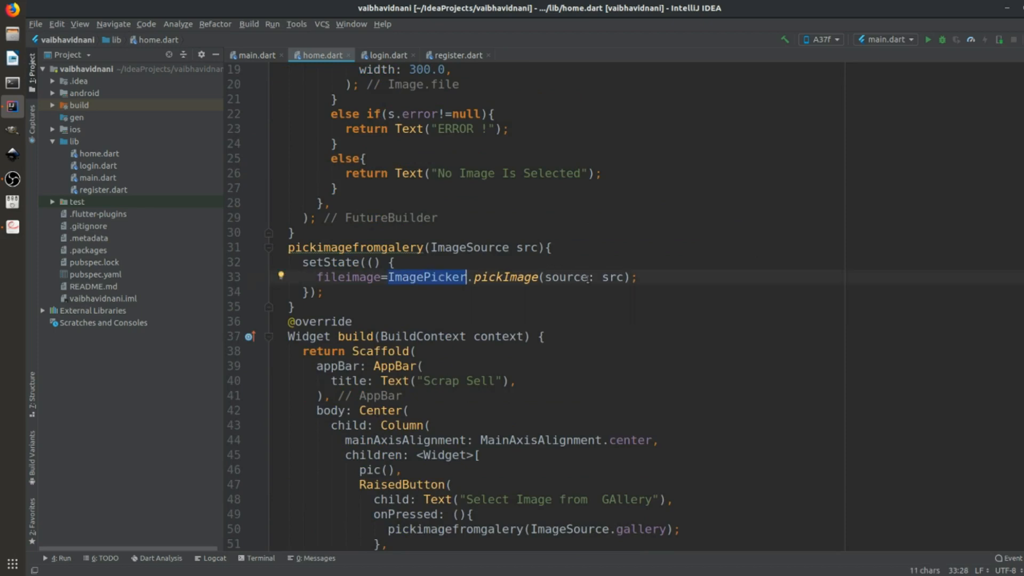
pyautogui.scroll(-3)
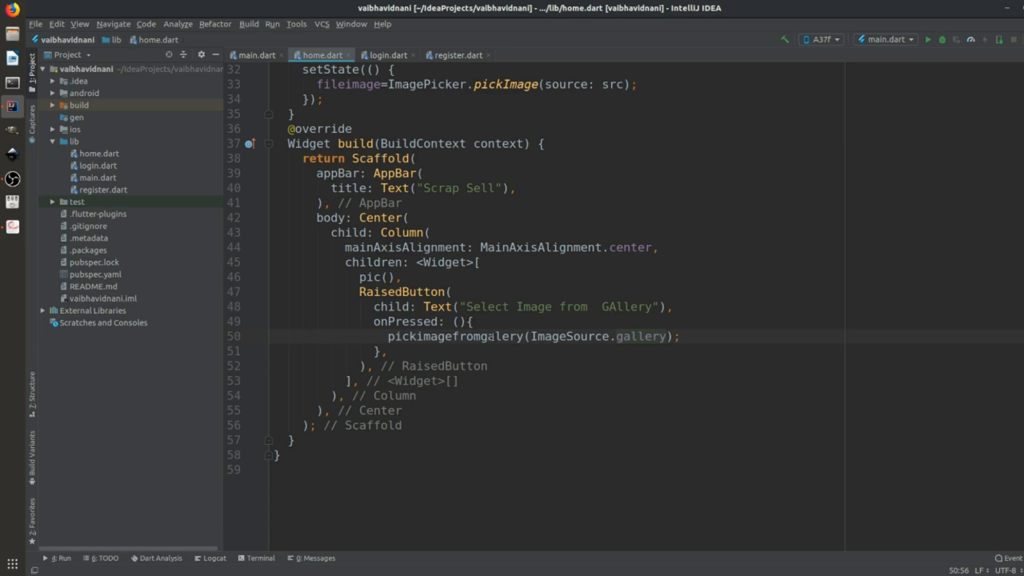
pyautogui.scroll(3)
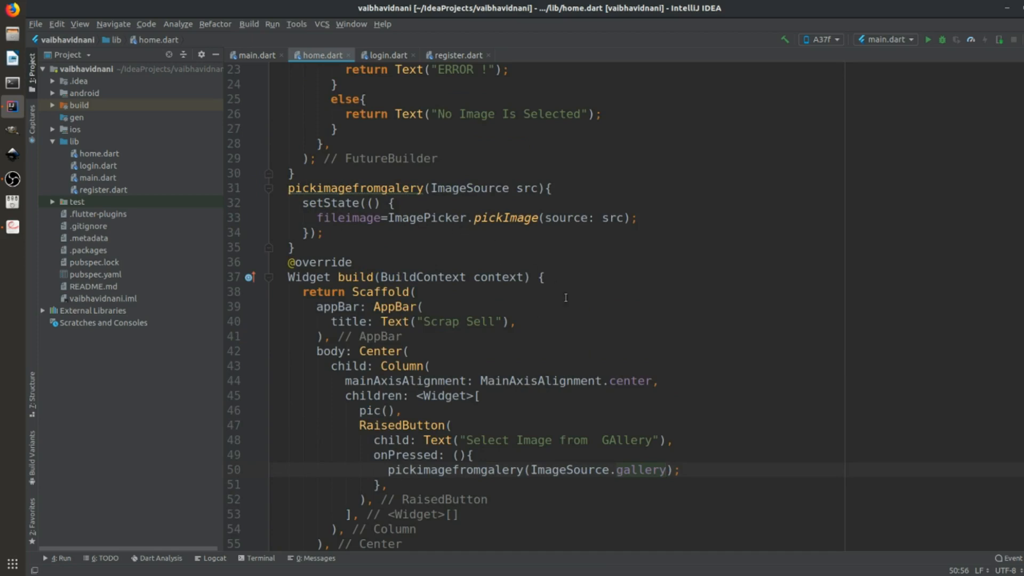
pyautogui.moveTo(582, 278)
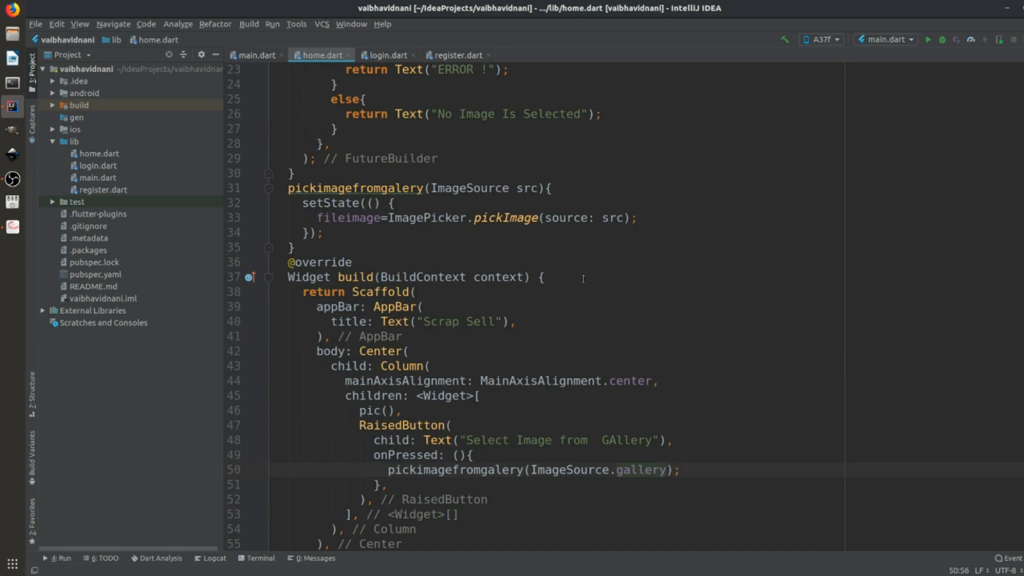
pyautogui.doubleClick(347, 217)
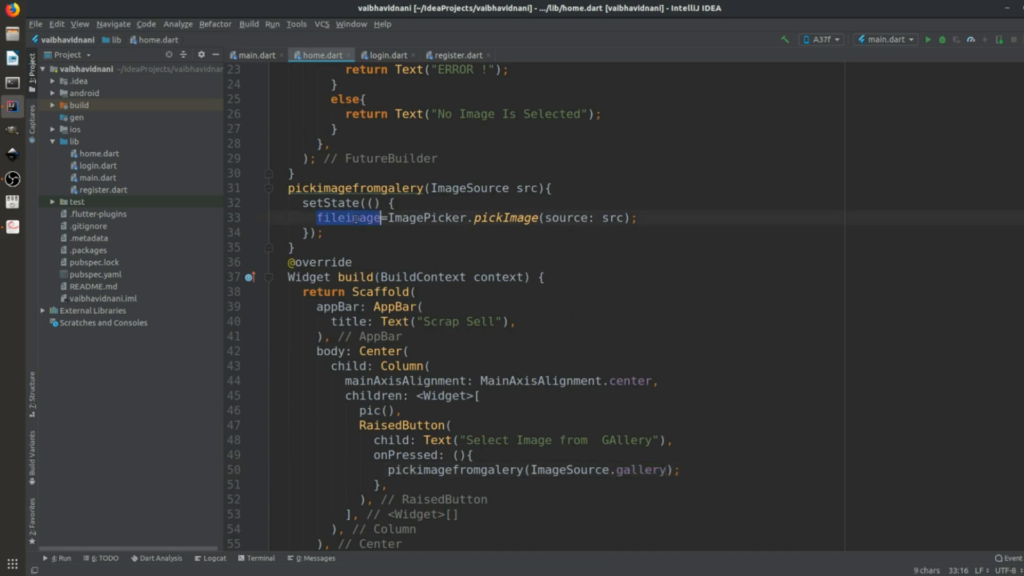
pyautogui.scroll(3)
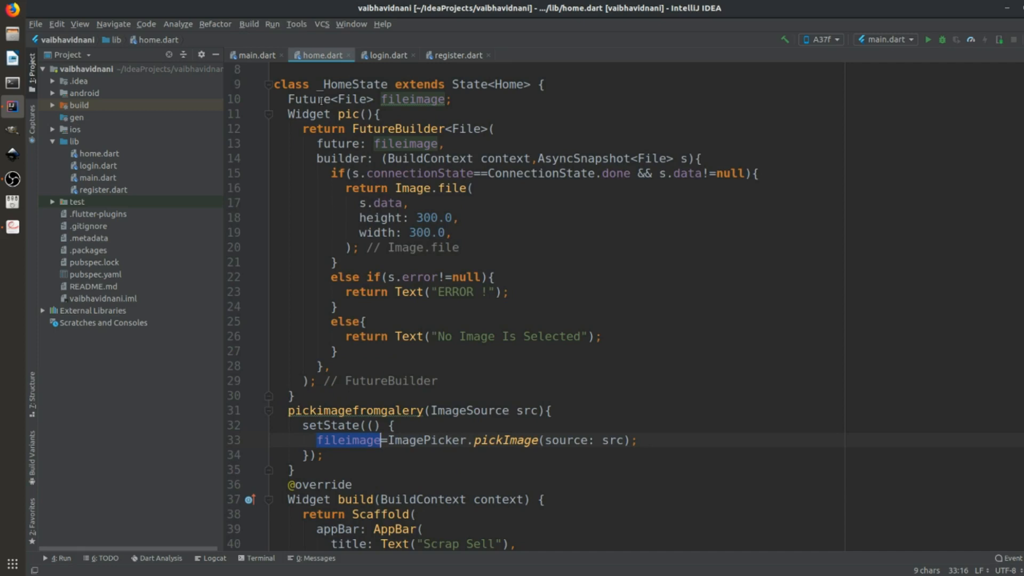
pyautogui.moveTo(411, 98)
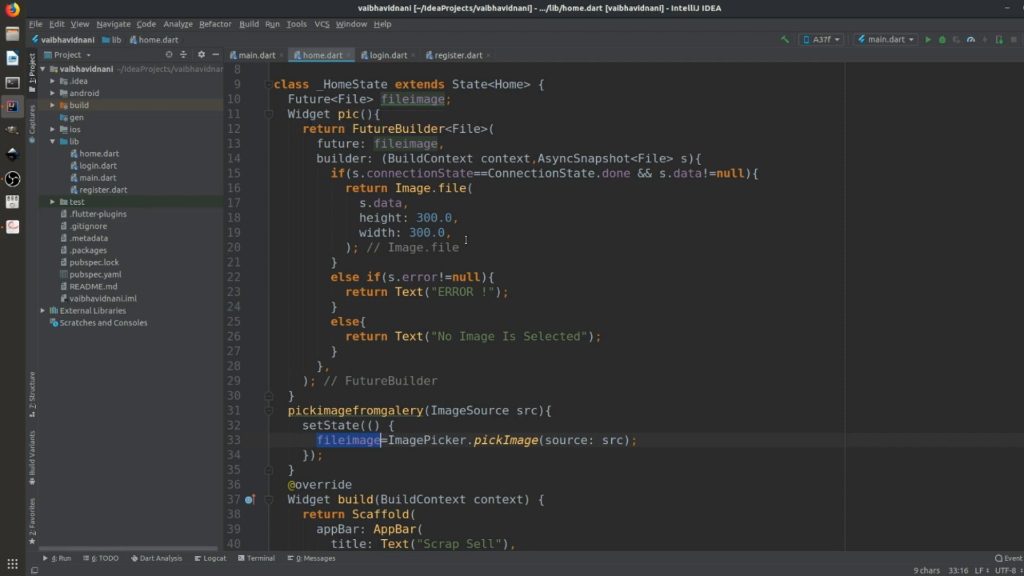
pyautogui.click(347, 351)
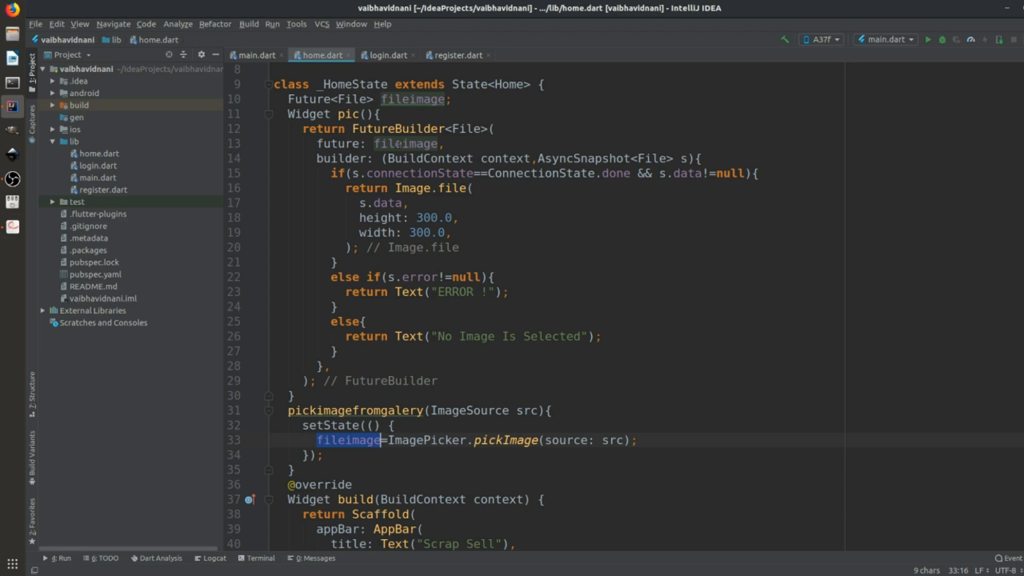
pyautogui.click(406, 144)
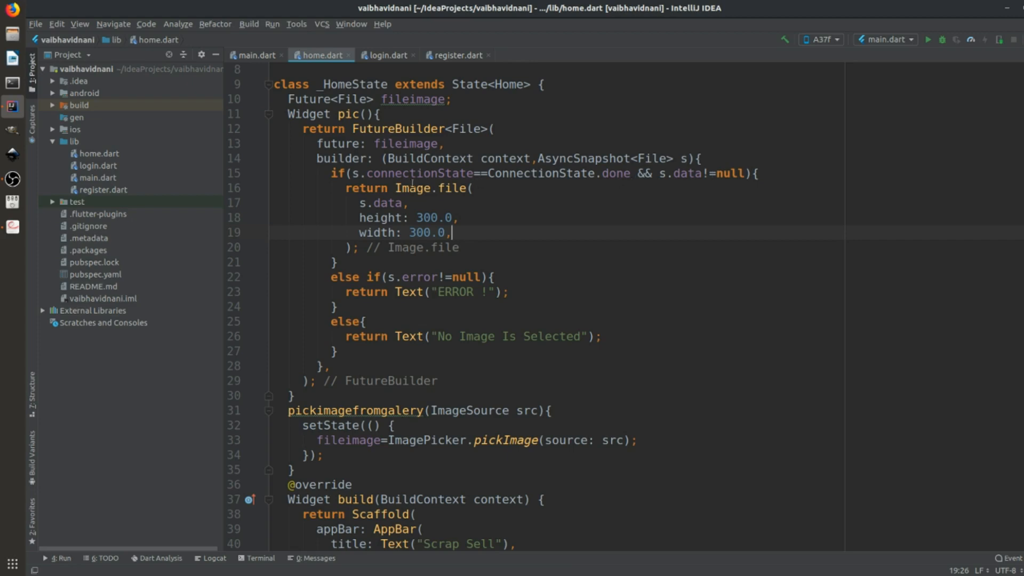
pyautogui.doubleClick(424, 187)
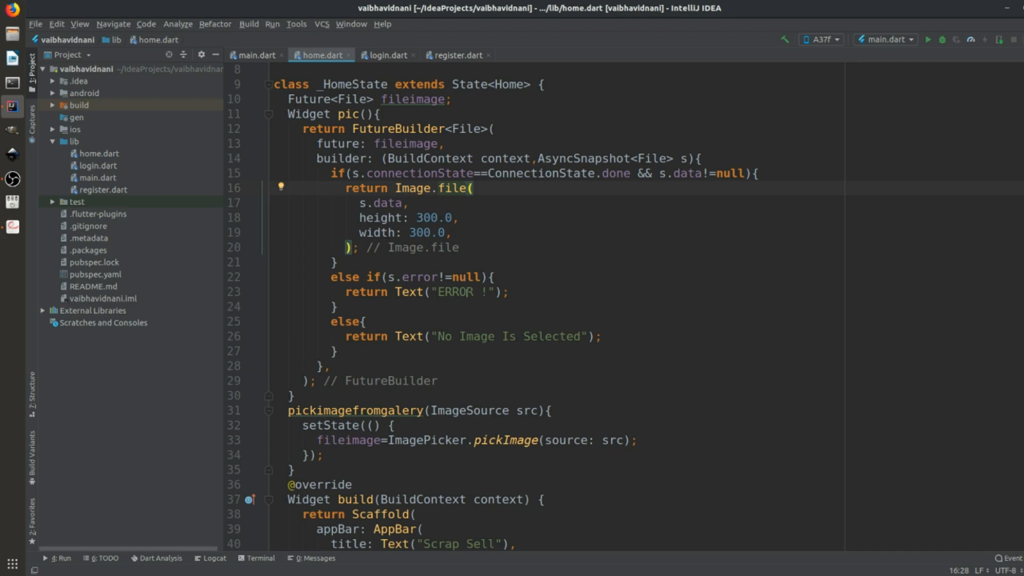
pyautogui.doubleClick(455, 292)
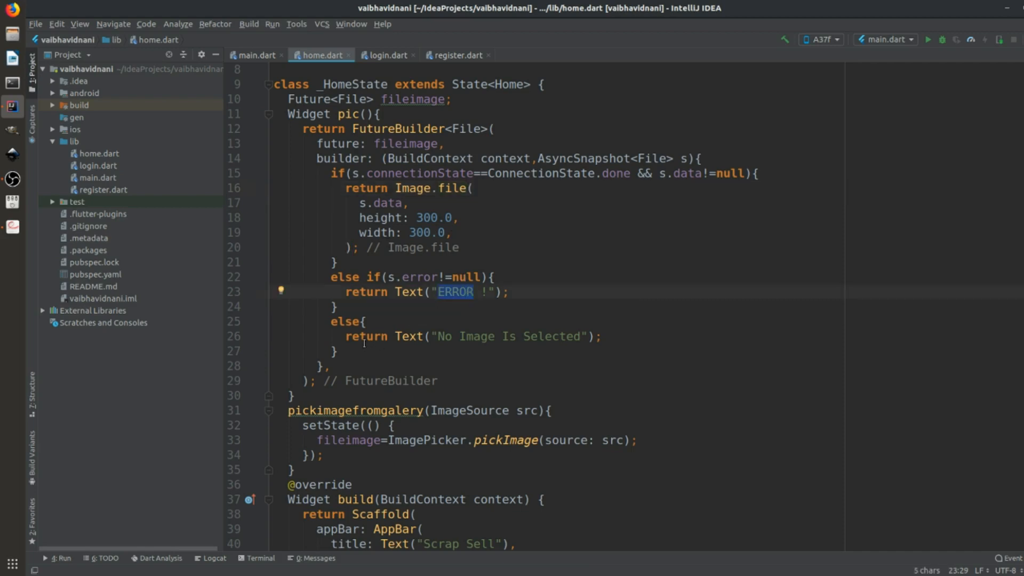
pyautogui.moveTo(462, 329)
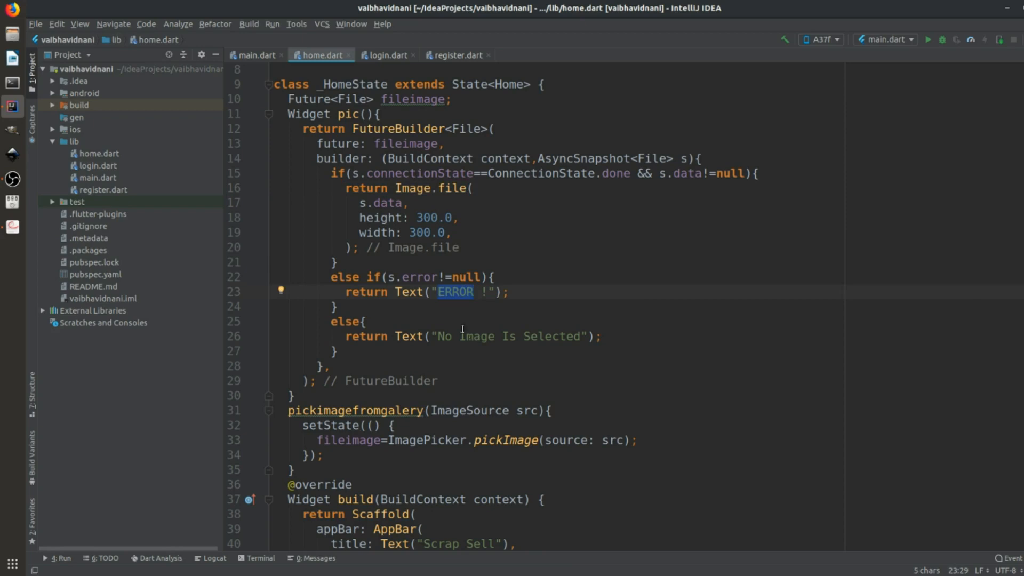
pyautogui.moveTo(466, 365)
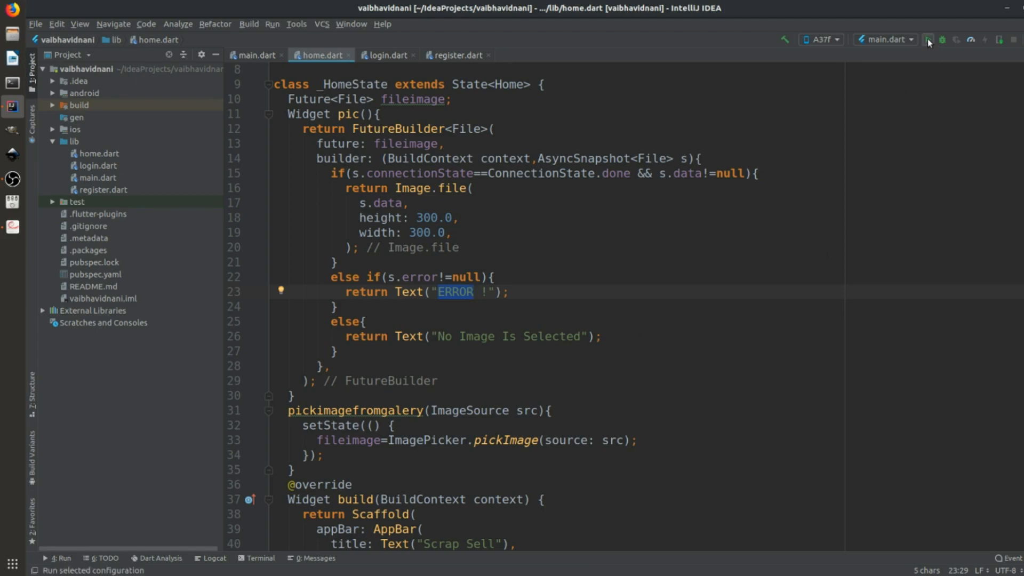
# Run main.dart on the connected phone until the Scarp Sell login screen appears.
pyautogui.click(928, 40)
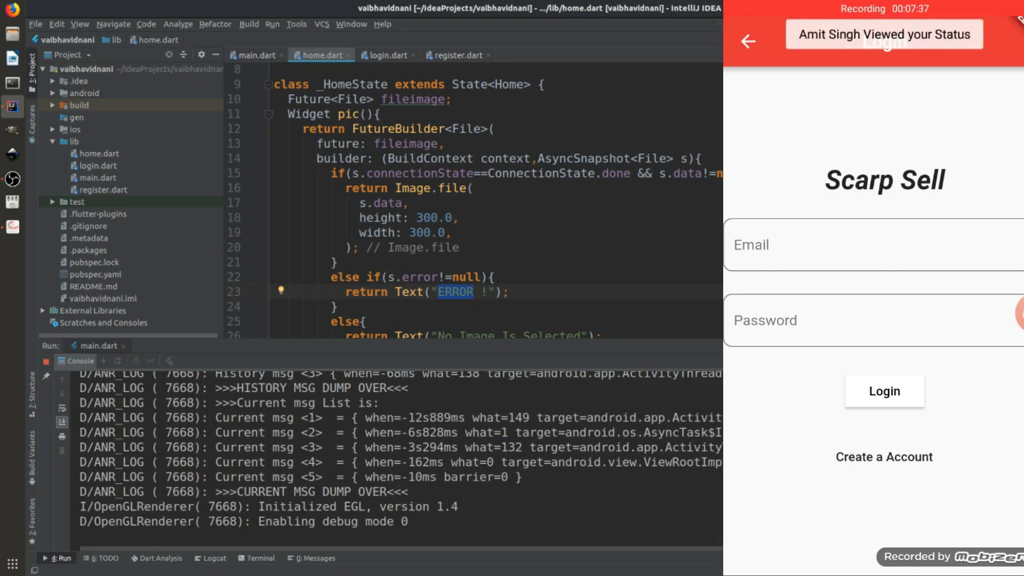
# From the Scrap Sell home screen, use 'Select Image from GAllery' to bring up the phone's file picker.
pyautogui.click(883, 391)
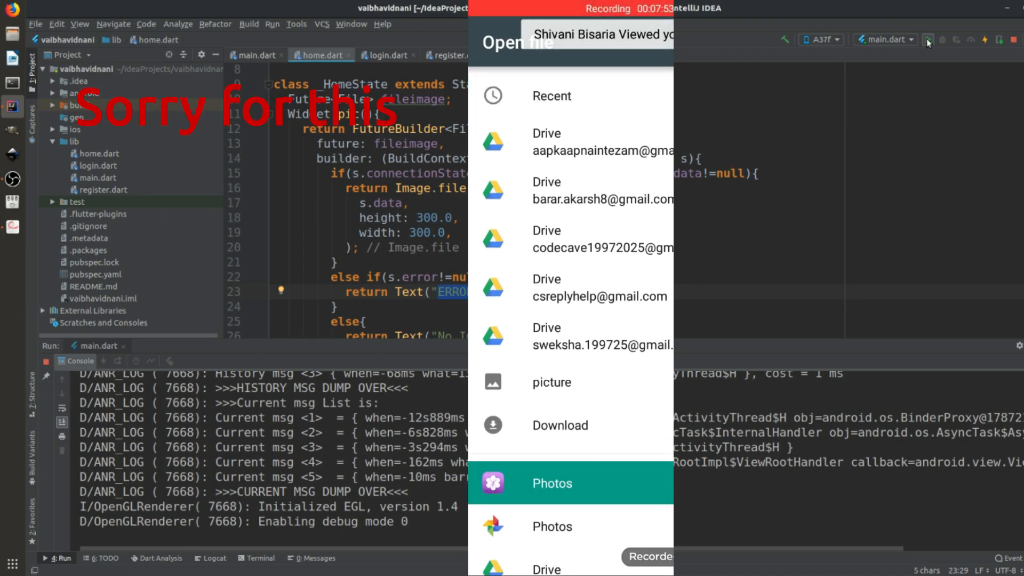
pyautogui.click(551, 483)
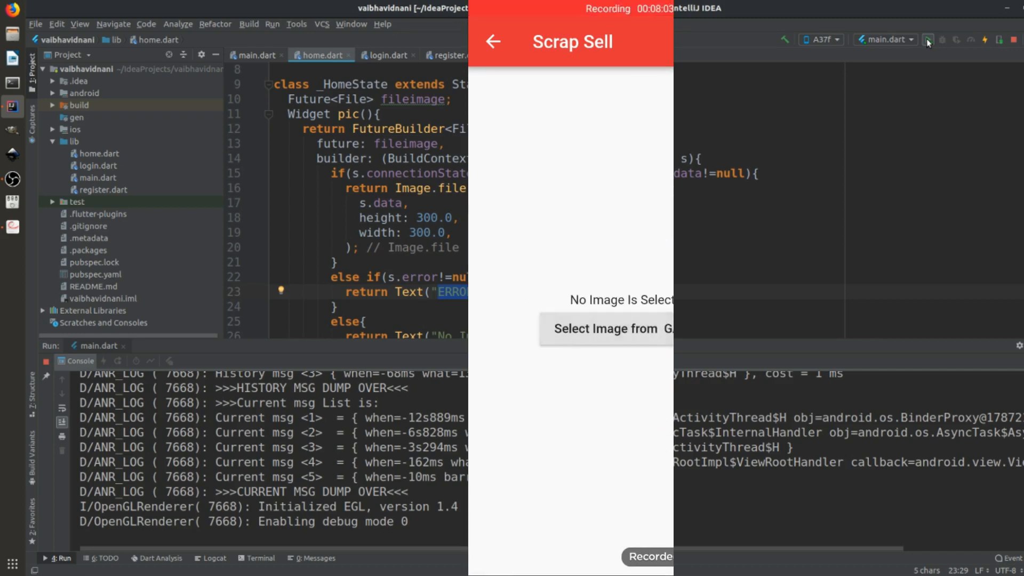
pyautogui.click(606, 327)
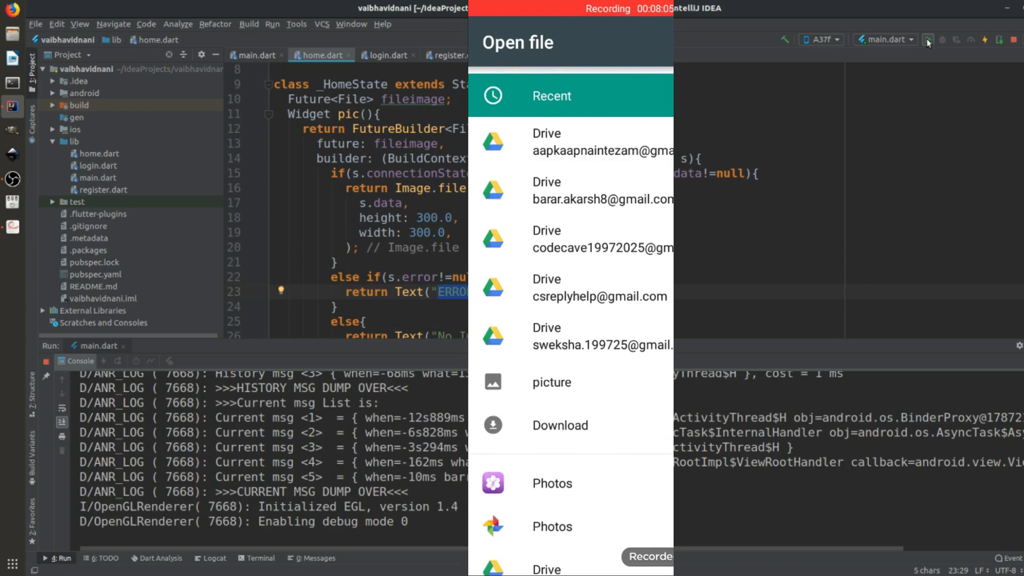